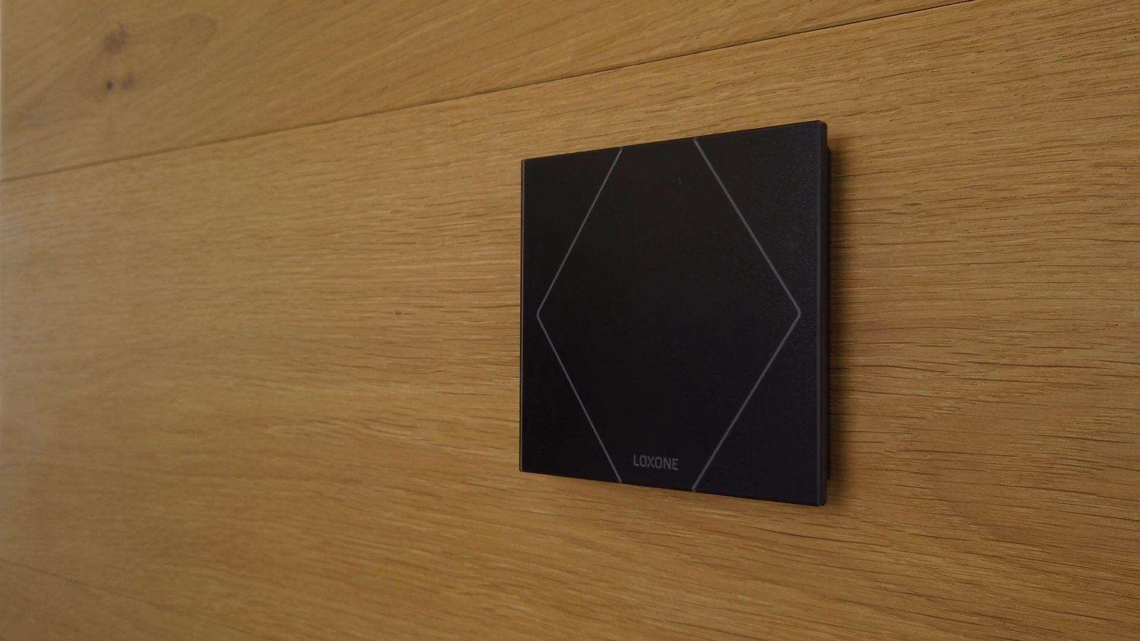
left_click(670, 291)
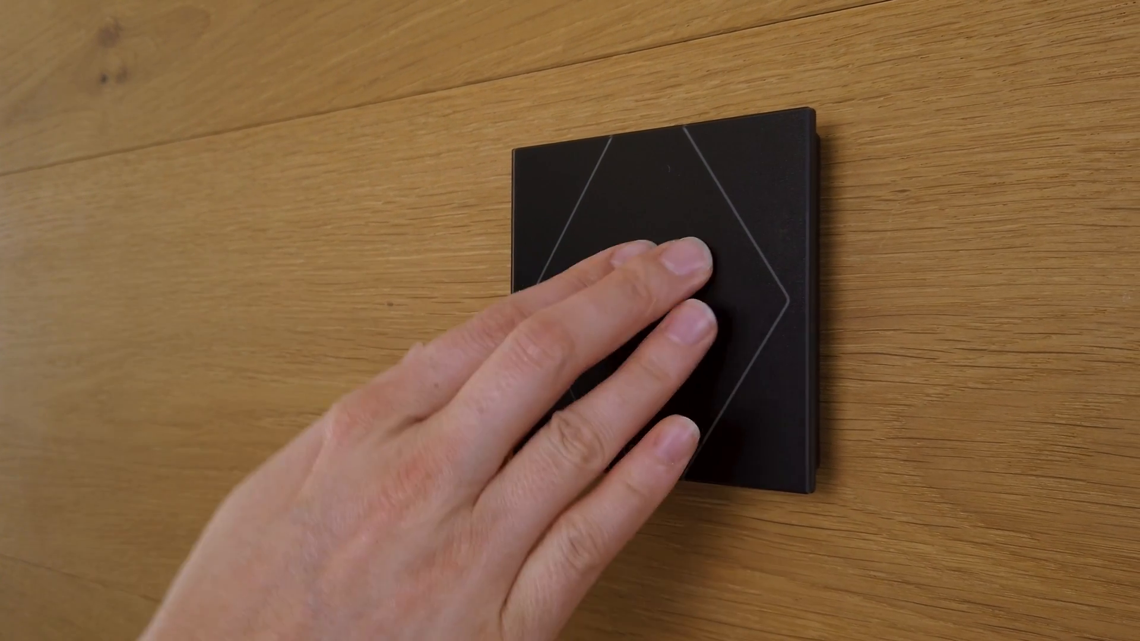